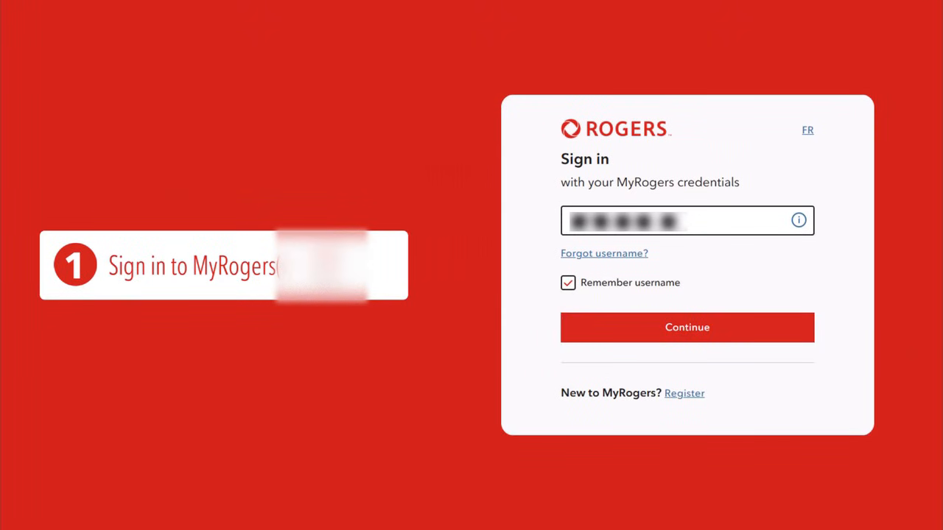
Step: Submit the saved username to sign in and reach the account overview with the Disney+ offer
click(686, 327)
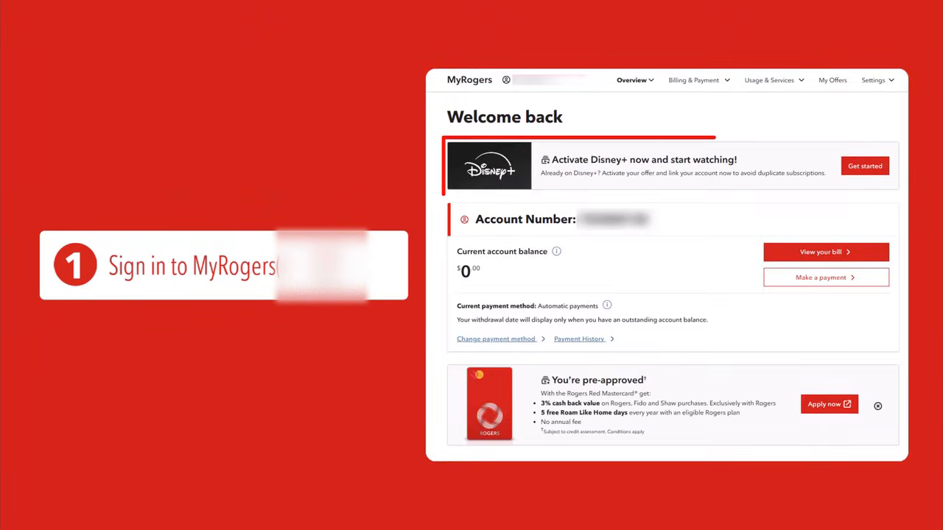